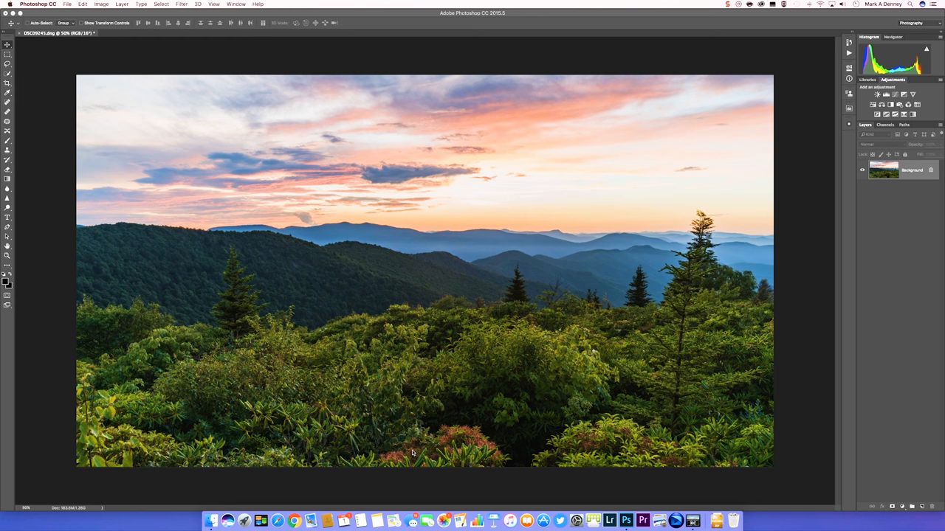
pyautogui.moveTo(911, 180)
pyautogui.write('Orton')
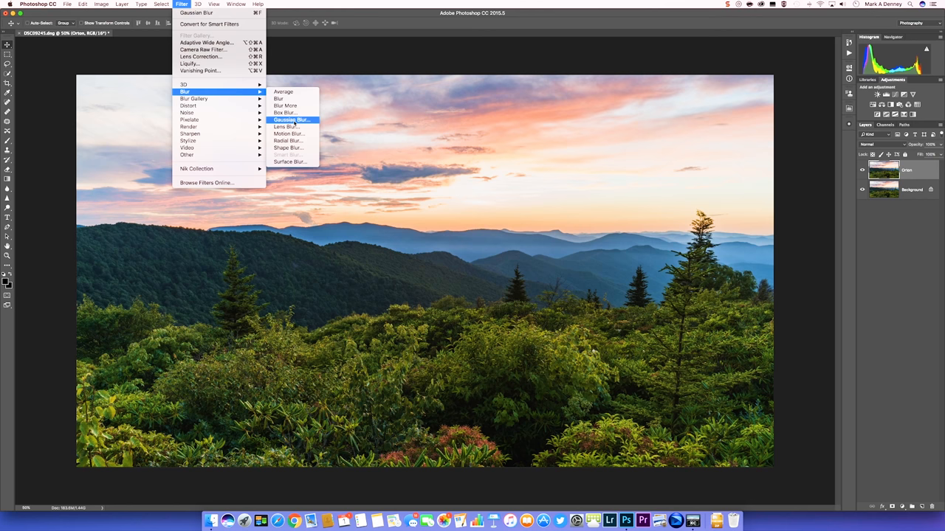
# - Apply a Gaussian Blur of about 41.6 pixels radius to the Orton layer
pyautogui.click(291, 119)
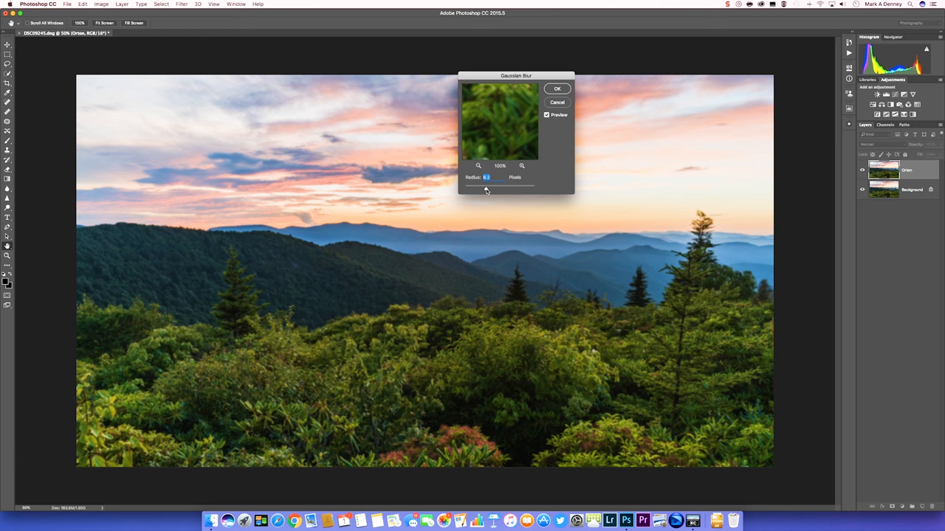
pyautogui.moveTo(487, 189); pyautogui.dragTo(502, 189)
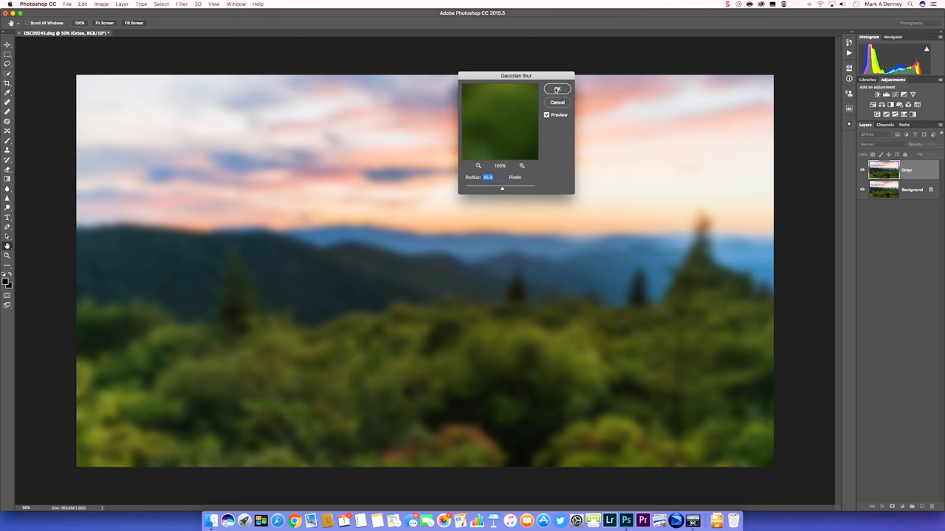
pyautogui.click(558, 88)
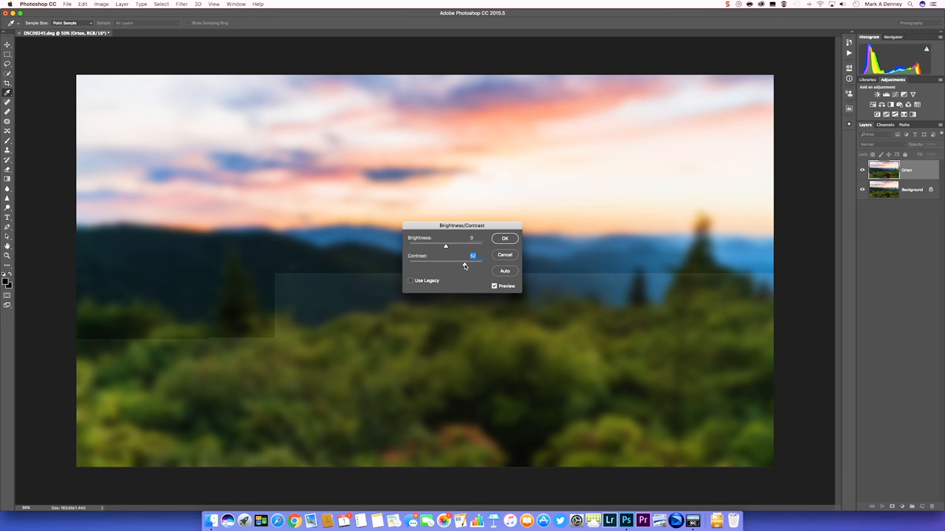
# - Apply Brightness/Contrast with brightness 23 and contrast 78 to the blurred layer
pyautogui.moveTo(446, 264); pyautogui.dragTo(473, 264)
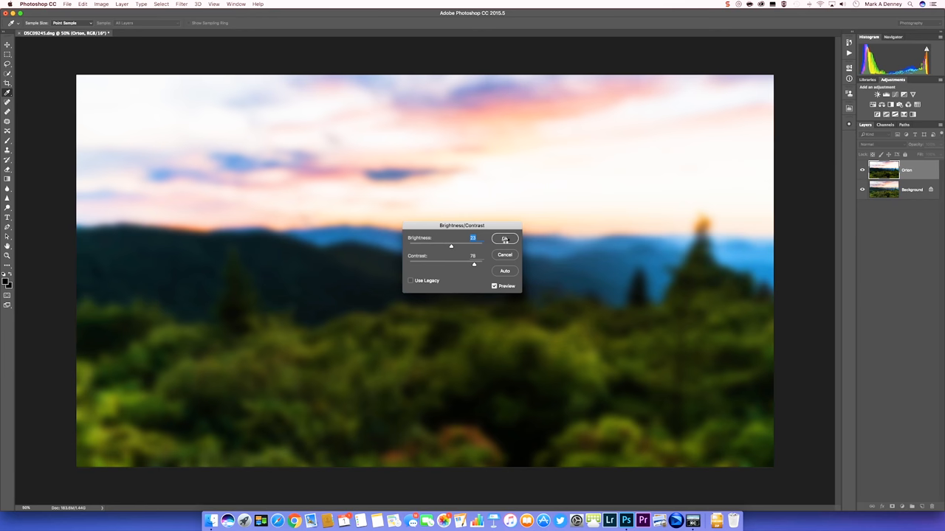
pyautogui.click(505, 238)
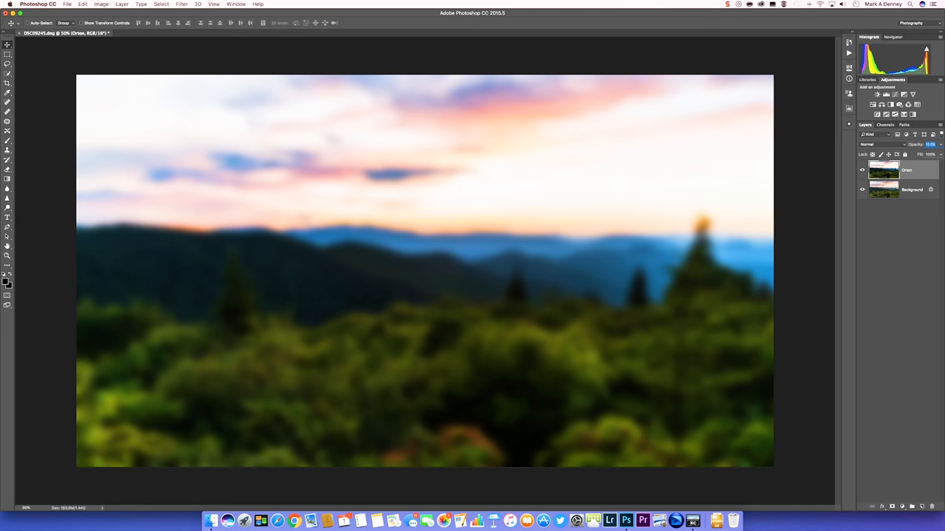
# - Scrub the Orton layer's opacity down to 21% in the Layers panel
pyautogui.moveTo(930, 144); pyautogui.dragTo(905, 144)
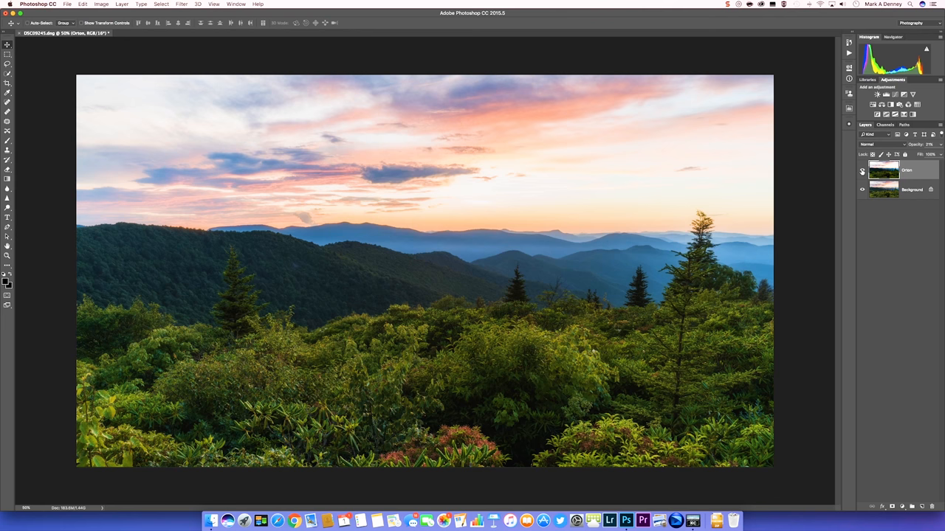
pyautogui.moveTo(861, 170)
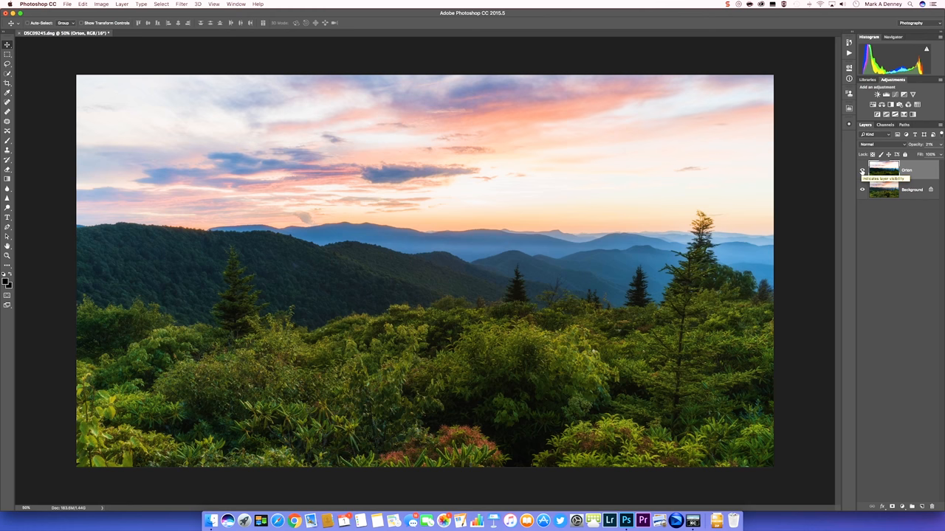
pyautogui.moveTo(941, 145)
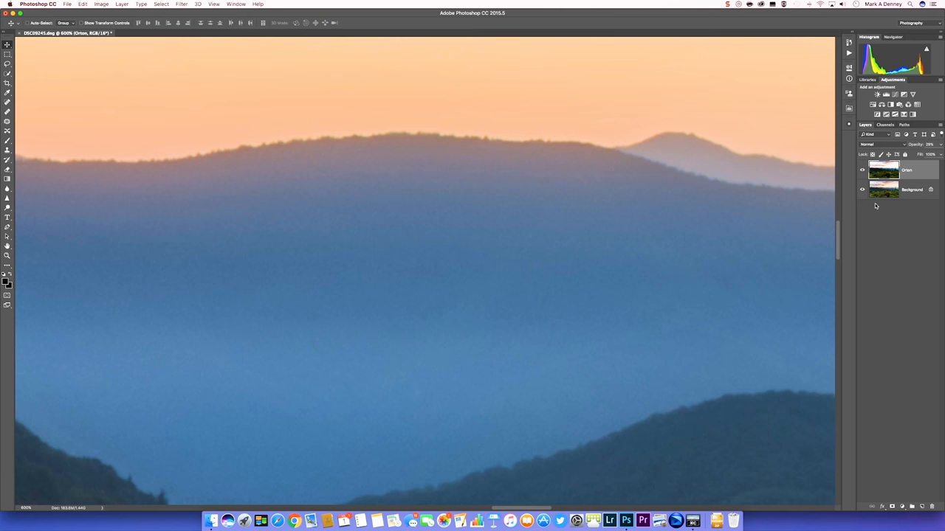
# - Toggle the Orton layer's visibility twice to compare ridge detail, leaving it shown
pyautogui.click(862, 171)
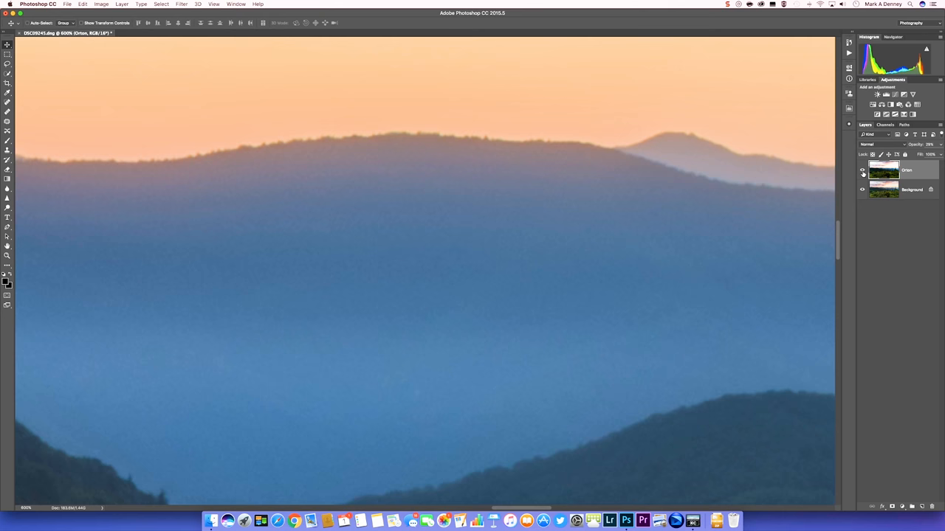
pyautogui.click(862, 171)
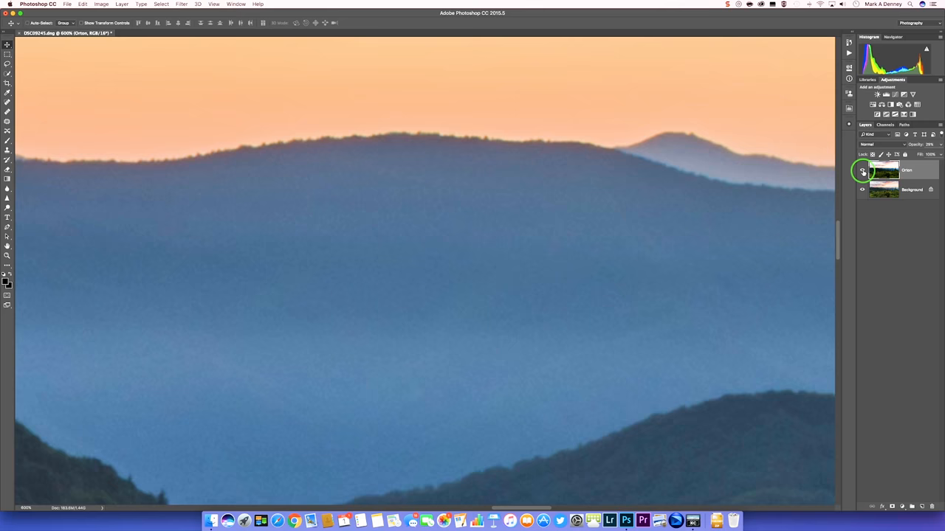
pyautogui.click(861, 172)
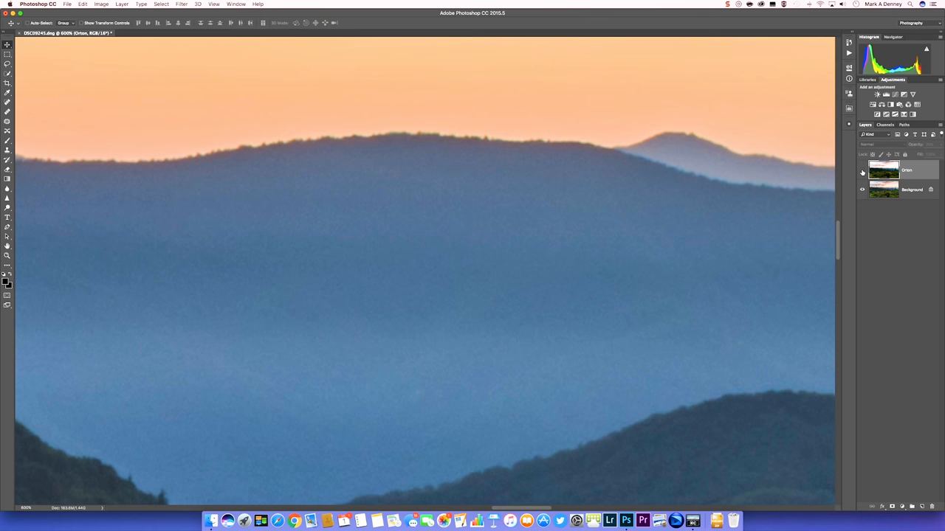
pyautogui.click(862, 170)
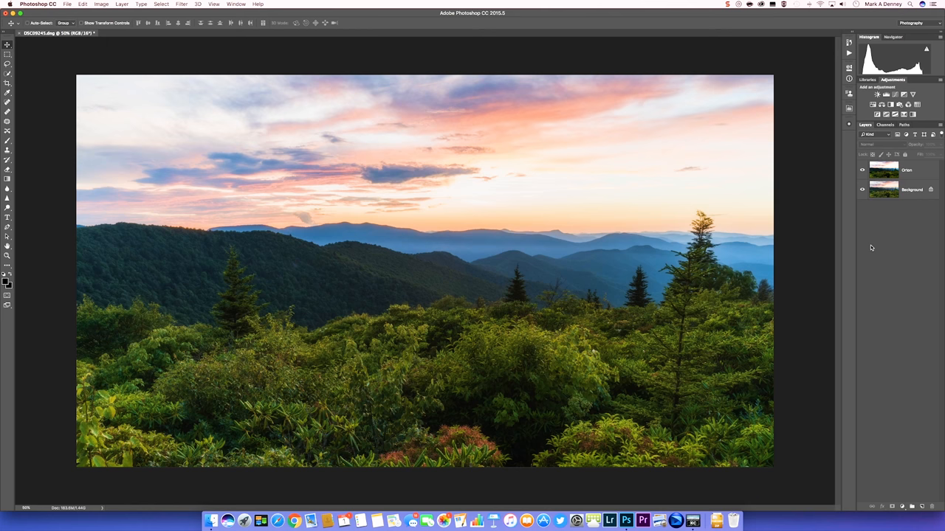
# - Create the high-pass Sharp layer and set its blend mode to Soft Light
pyautogui.click(883, 189)
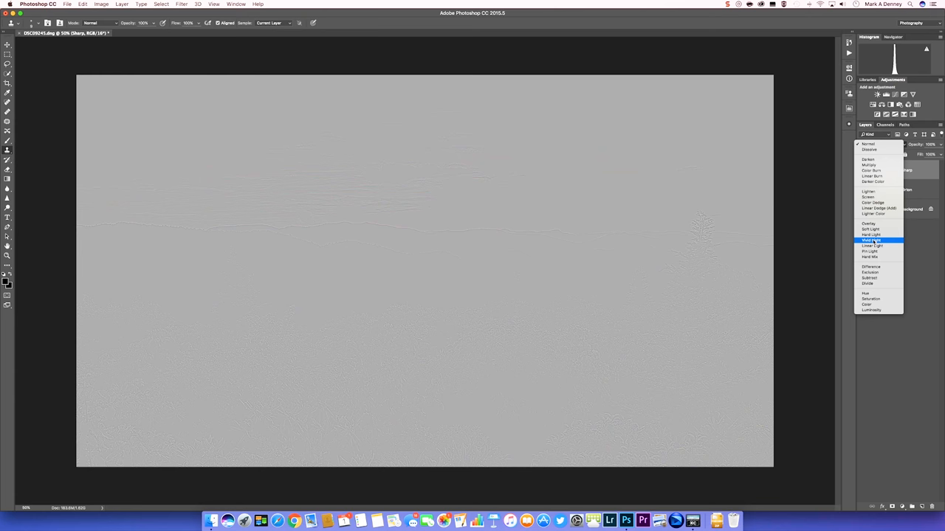
pyautogui.click(872, 229)
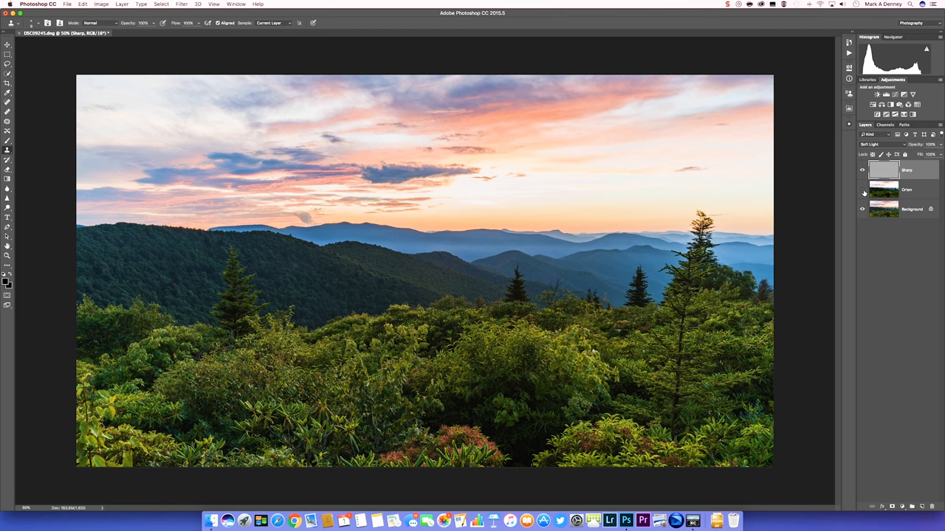